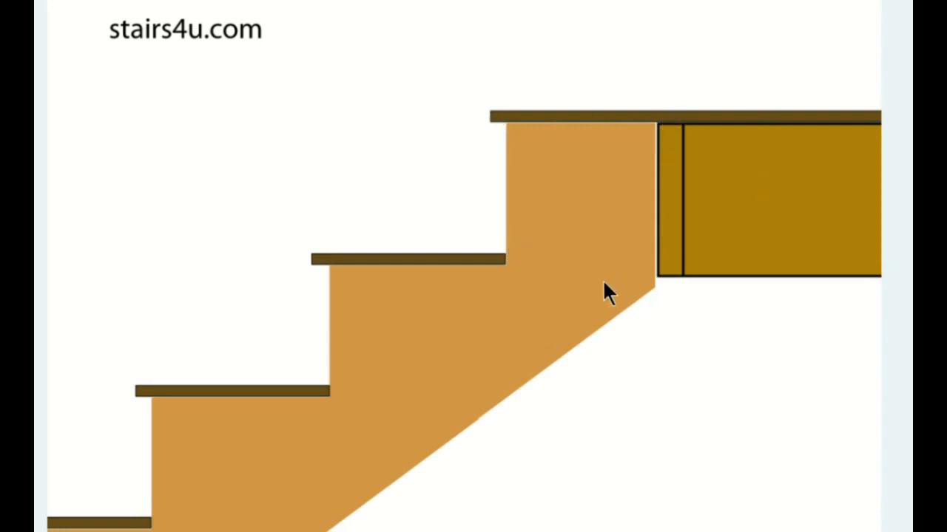
{"action": "mouse_move", "coordinate": [709, 230]}
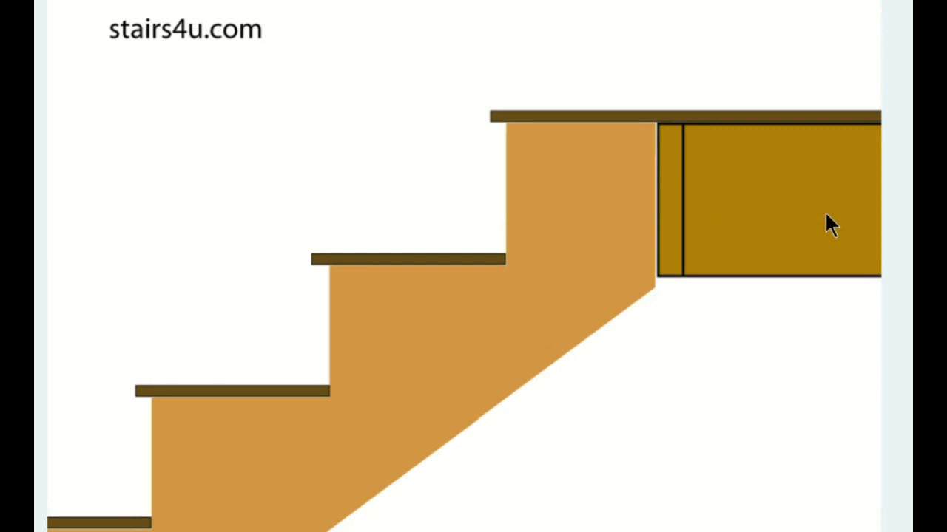
{"action": "mouse_move", "coordinate": [515, 170]}
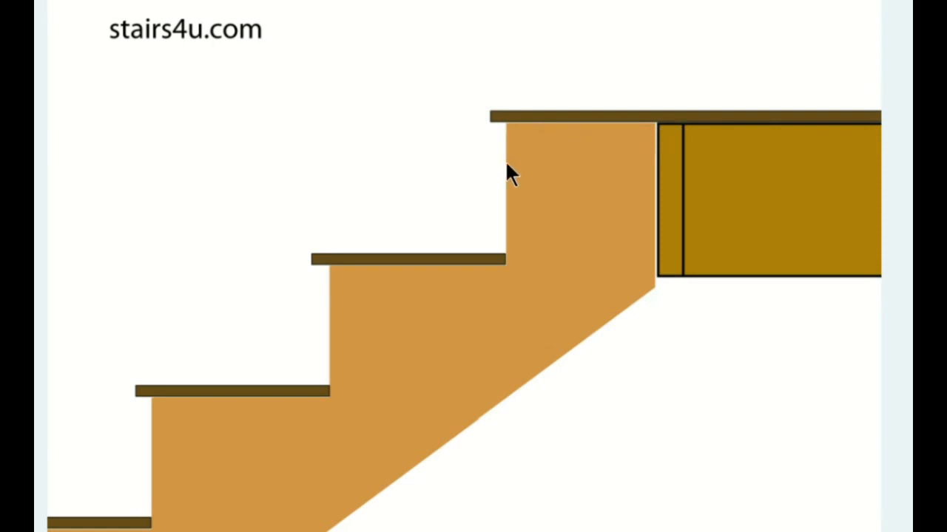
{"action": "mouse_move", "coordinate": [554, 166]}
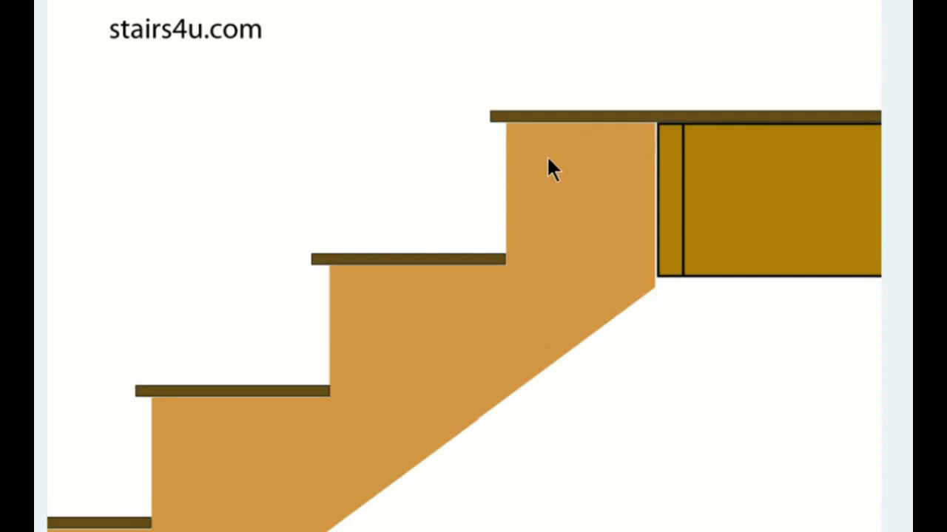
{"action": "mouse_move", "coordinate": [520, 177]}
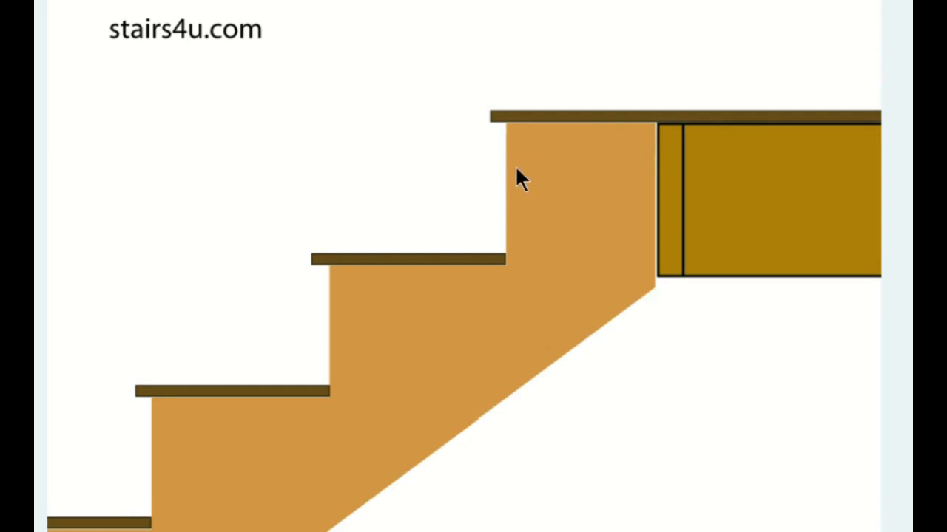
{"action": "mouse_move", "coordinate": [840, 356]}
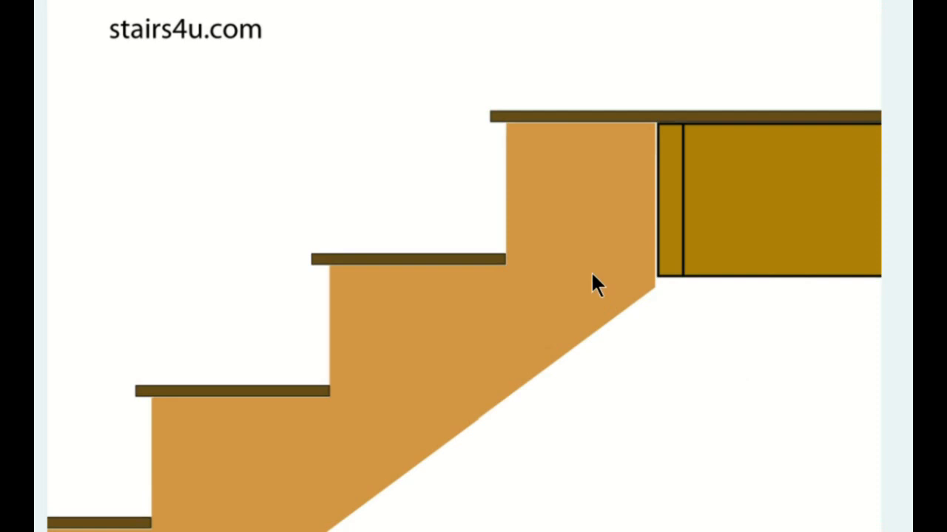
{"action": "mouse_move", "coordinate": [287, 124]}
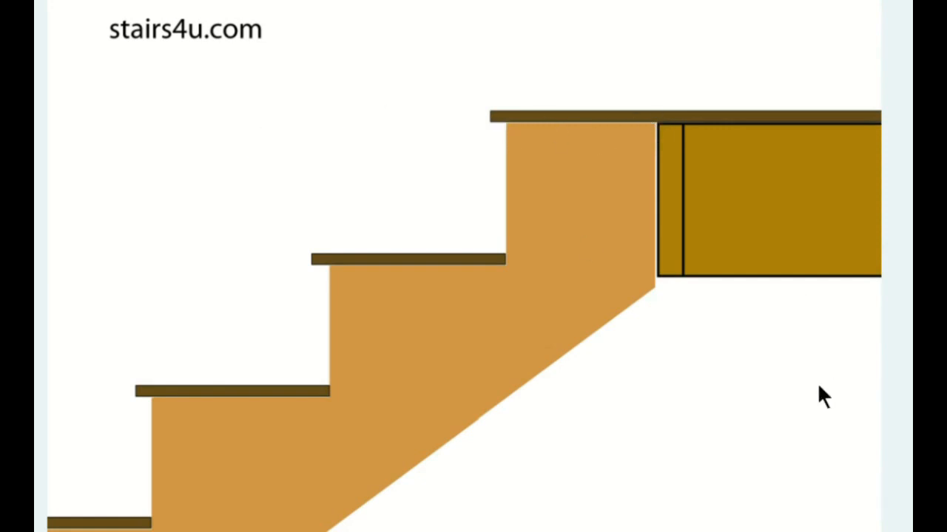
{"action": "mouse_move", "coordinate": [825, 372]}
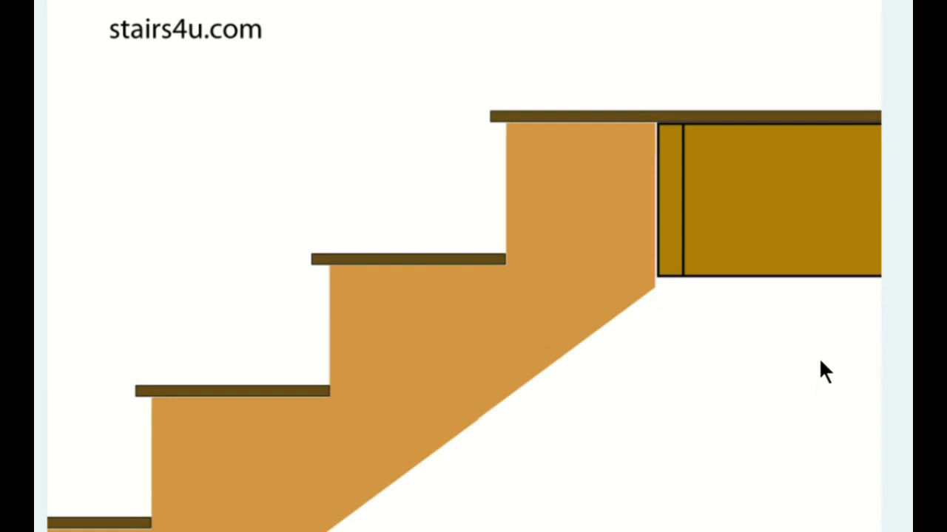
{"action": "mouse_move", "coordinate": [521, 130]}
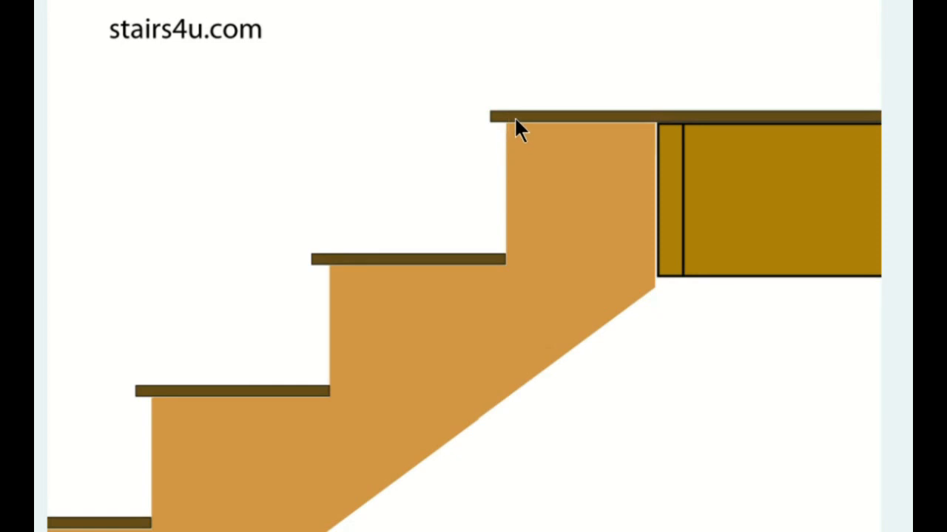
{"action": "mouse_move", "coordinate": [592, 77]}
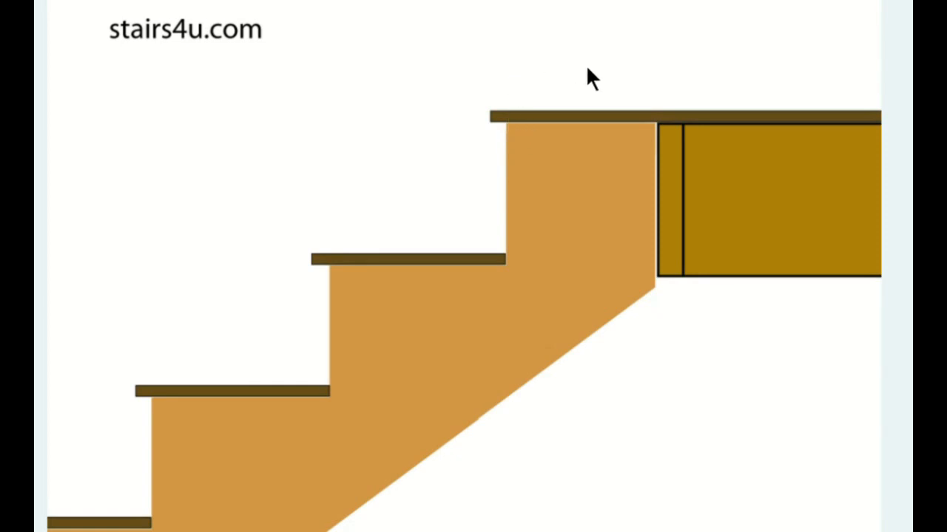
{"action": "mouse_move", "coordinate": [352, 263]}
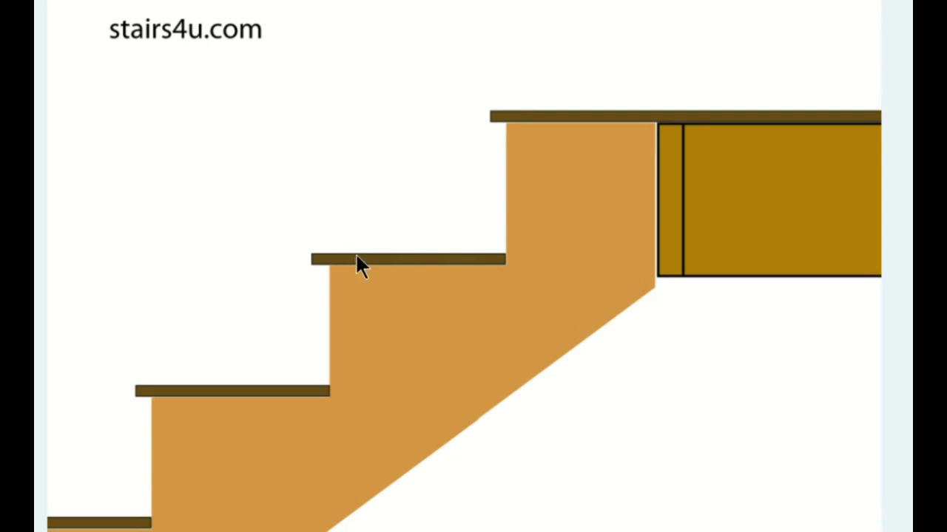
{"action": "mouse_move", "coordinate": [540, 6]}
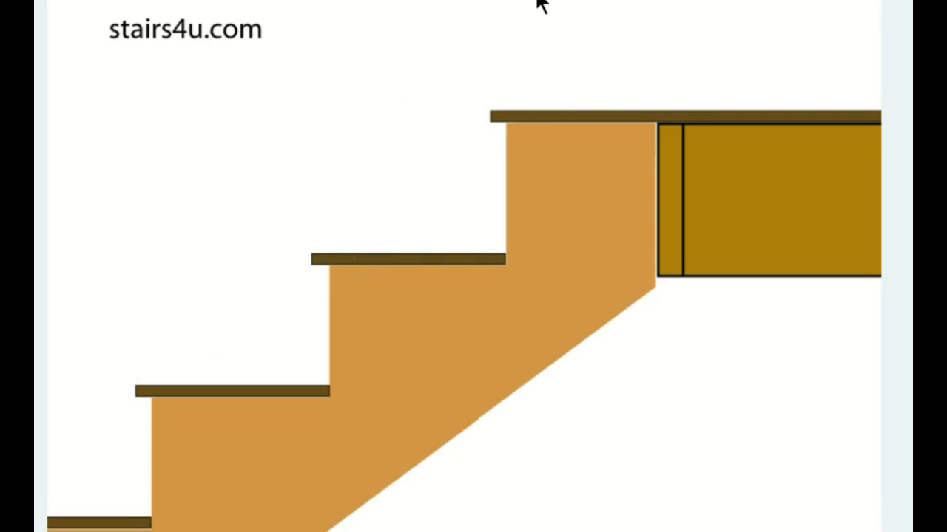
{"action": "mouse_move", "coordinate": [461, 142]}
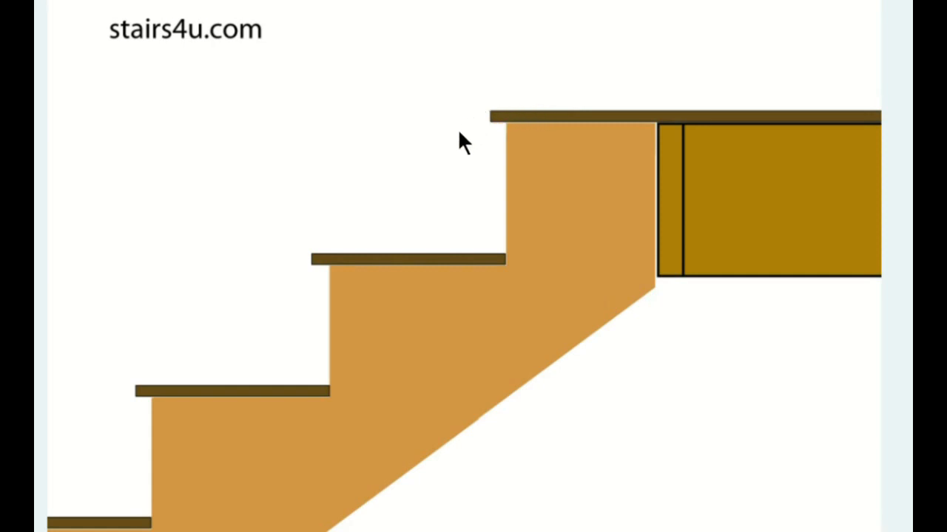
{"action": "mouse_move", "coordinate": [279, 279]}
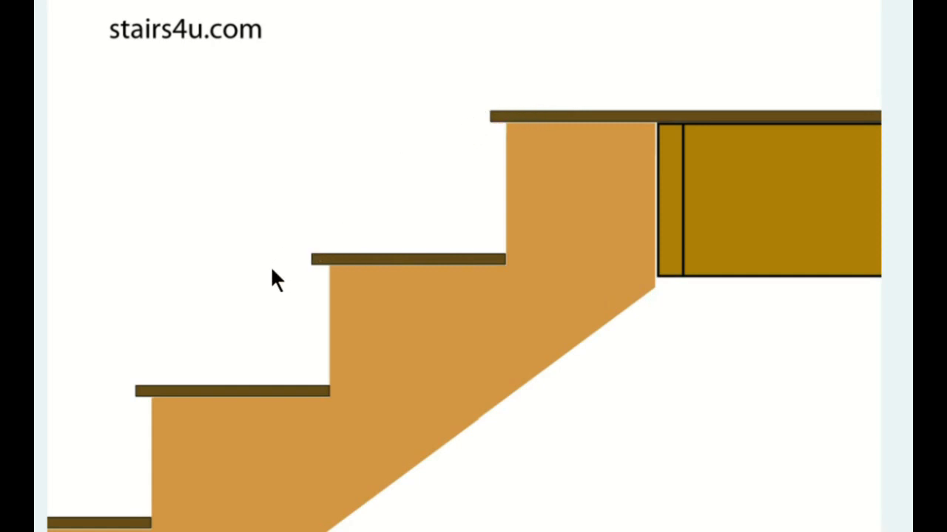
{"action": "mouse_move", "coordinate": [432, 185]}
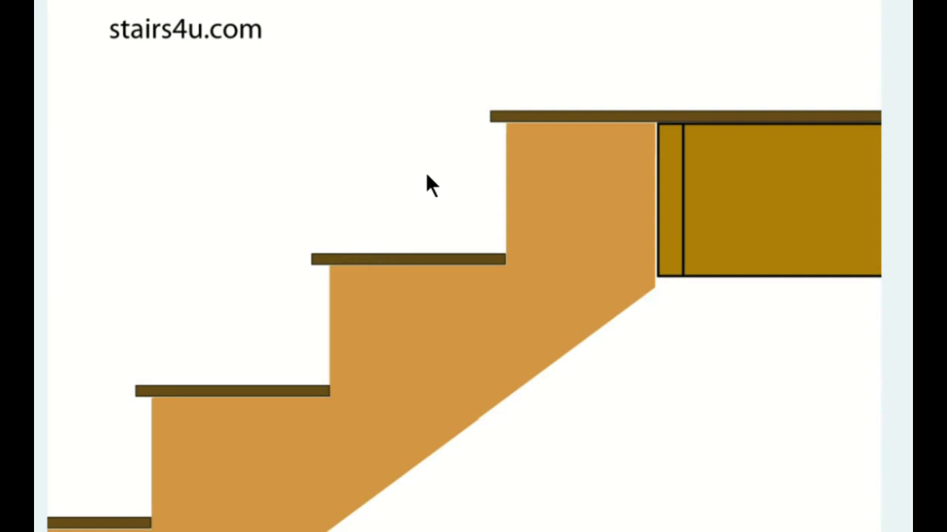
{"action": "mouse_move", "coordinate": [547, 151]}
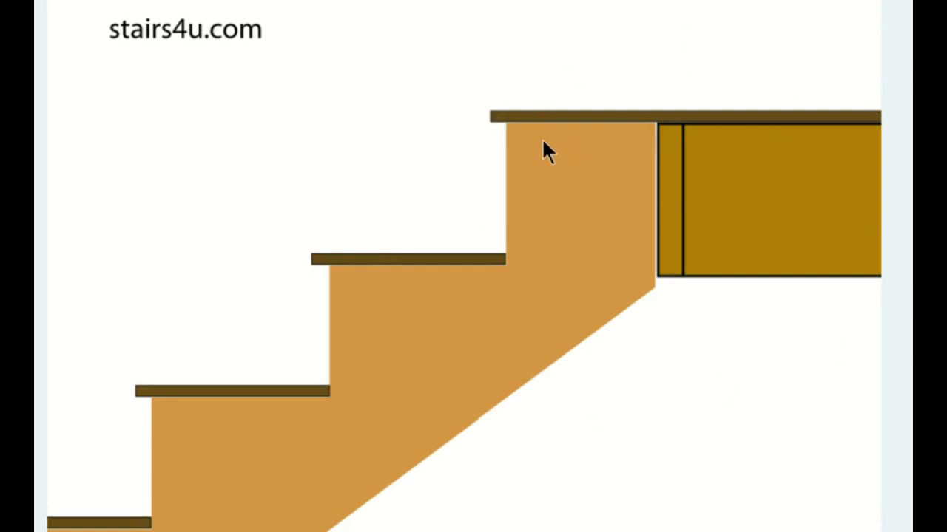